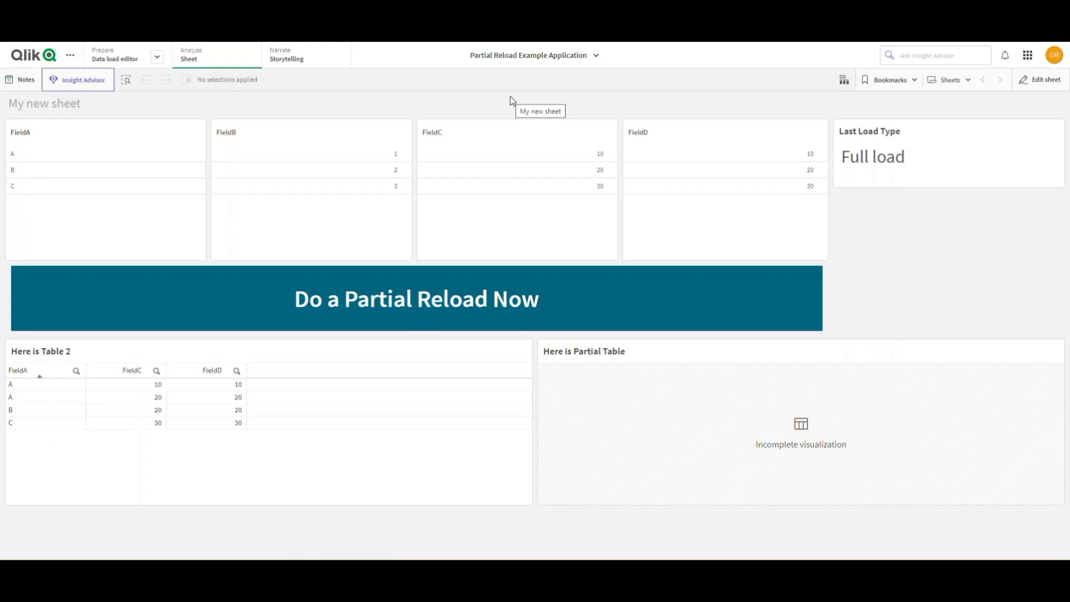
pyautogui.moveTo(404, 91)
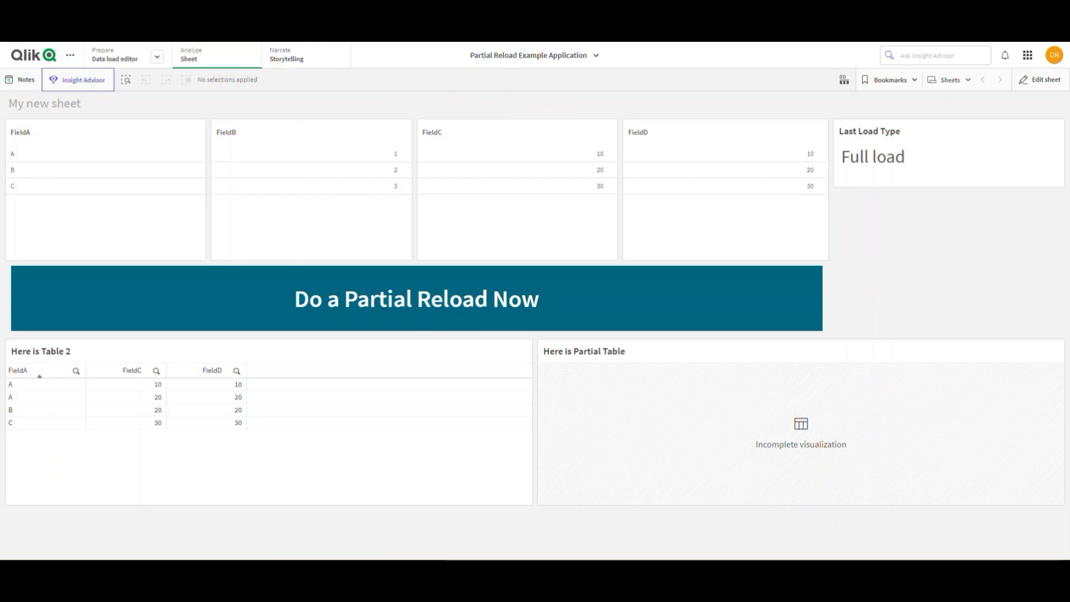
# Open the data model viewer to see Table1 and Table2 associated on FieldA.
pyautogui.click(118, 58)
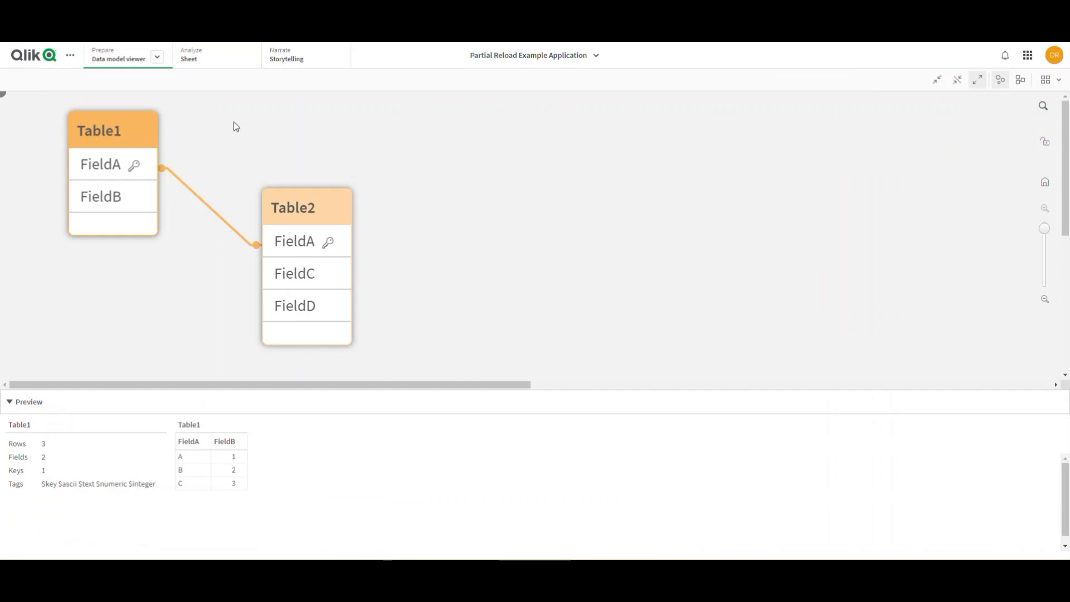
# Return to My new sheet showing Full load values and an empty Partial Table chart.
pyautogui.click(189, 58)
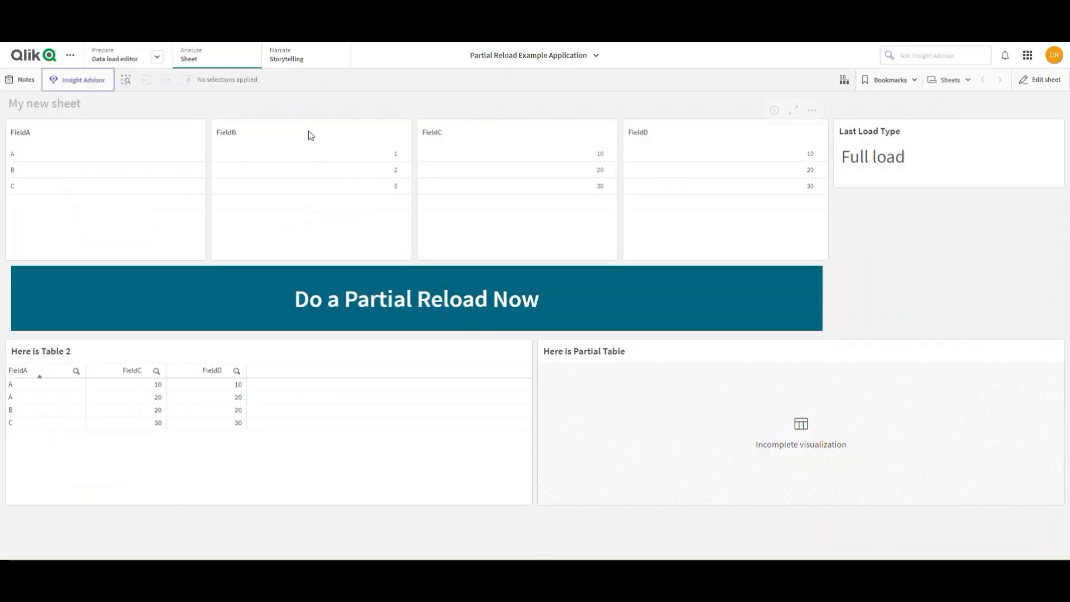
pyautogui.moveTo(383, 140)
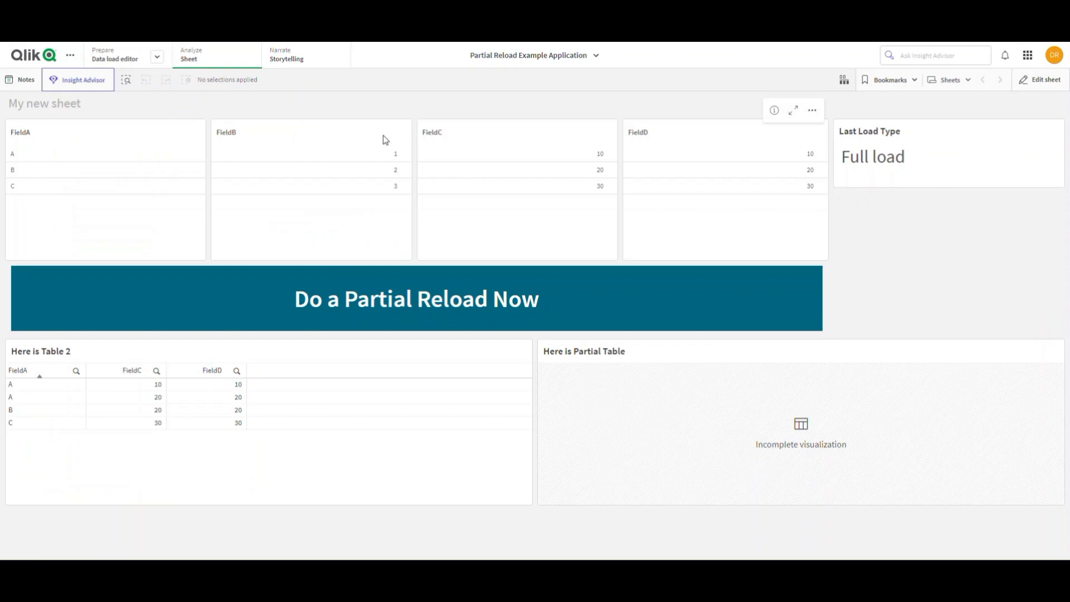
pyautogui.moveTo(444, 311)
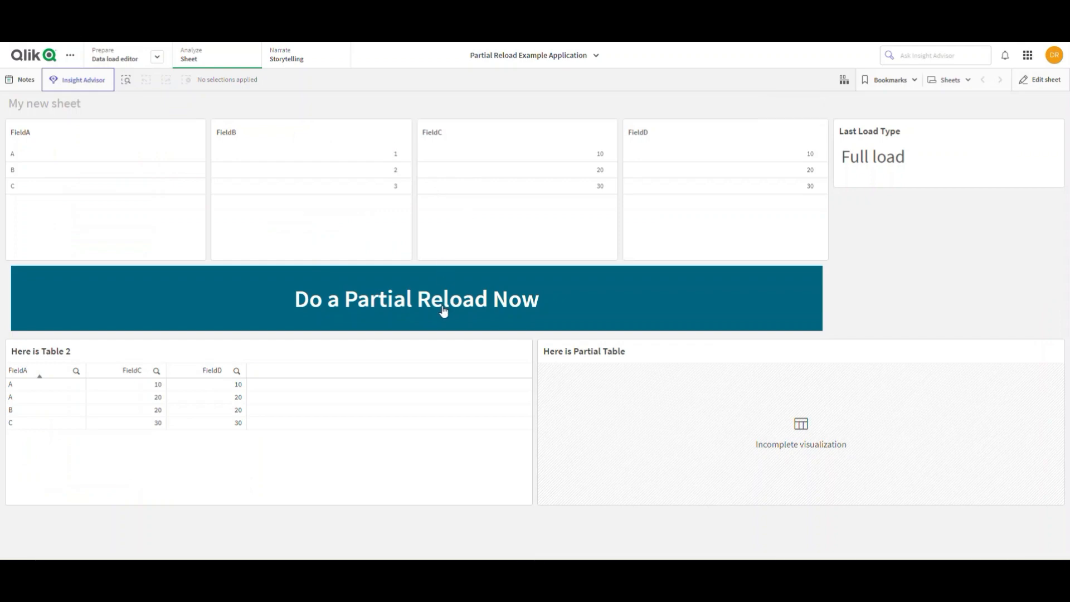
pyautogui.moveTo(325, 342)
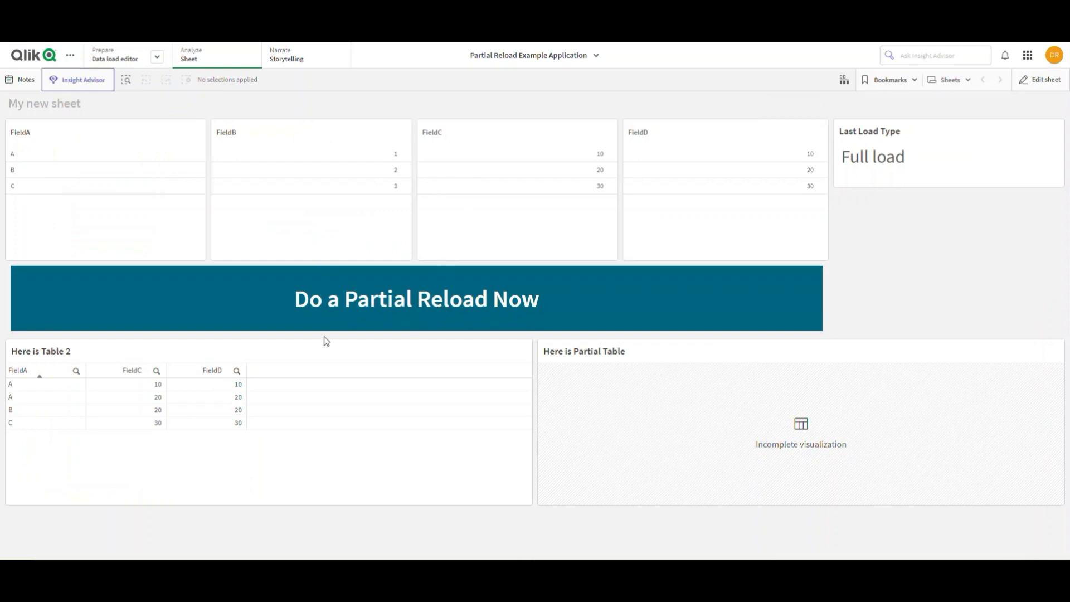
pyautogui.moveTo(771, 407)
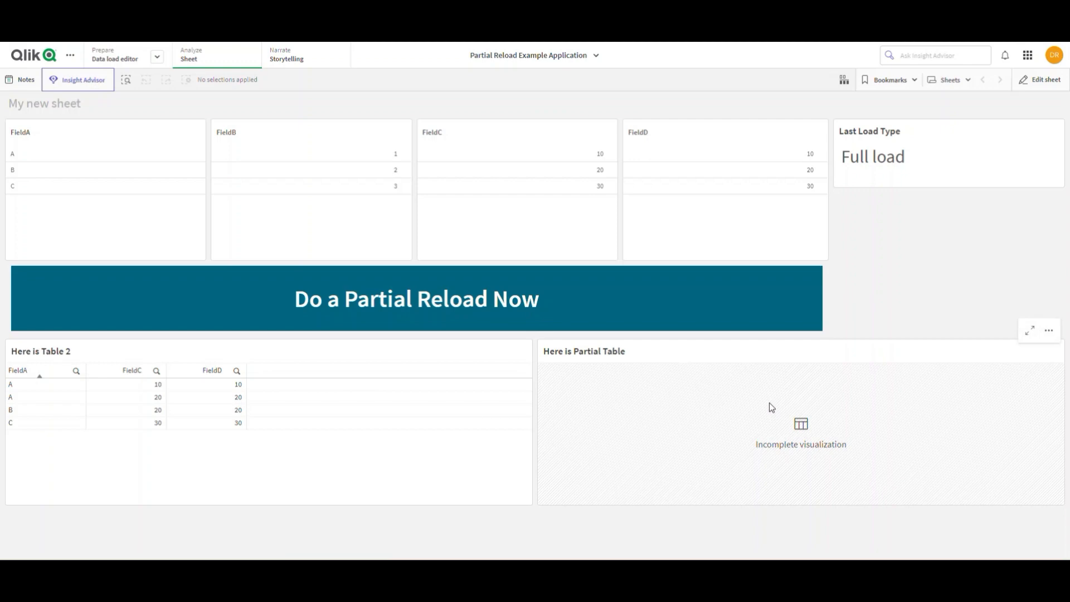
pyautogui.moveTo(412, 418)
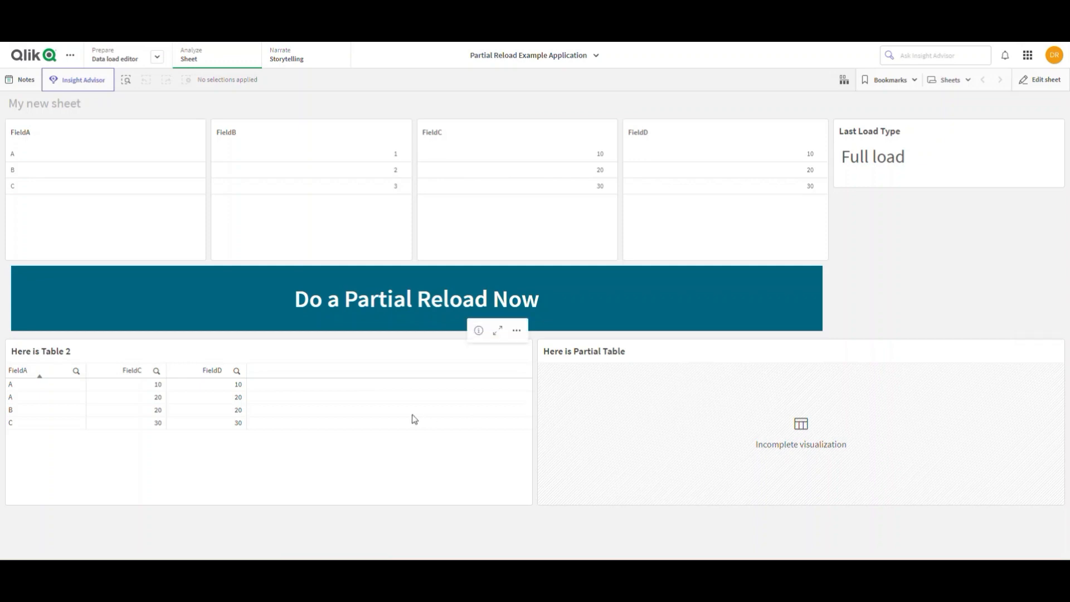
pyautogui.moveTo(248, 446)
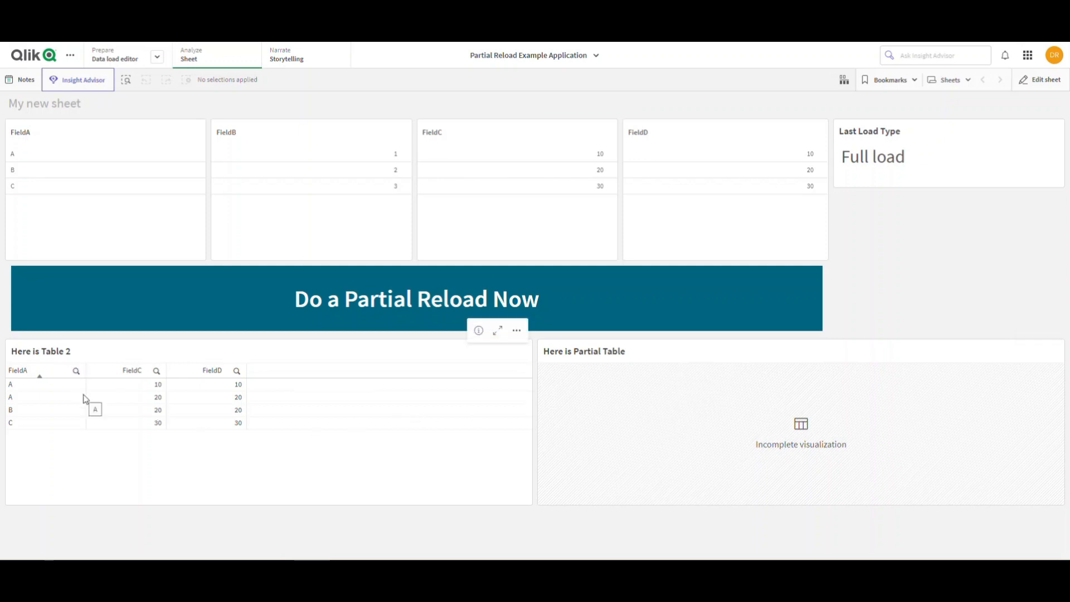
pyautogui.moveTo(115, 67)
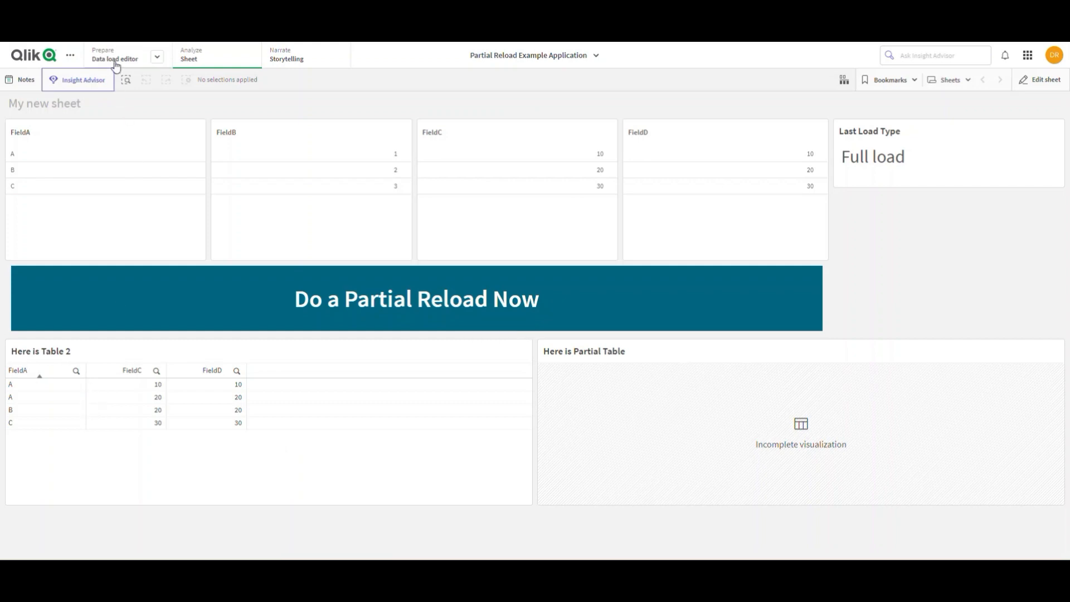
pyautogui.moveTo(115, 58)
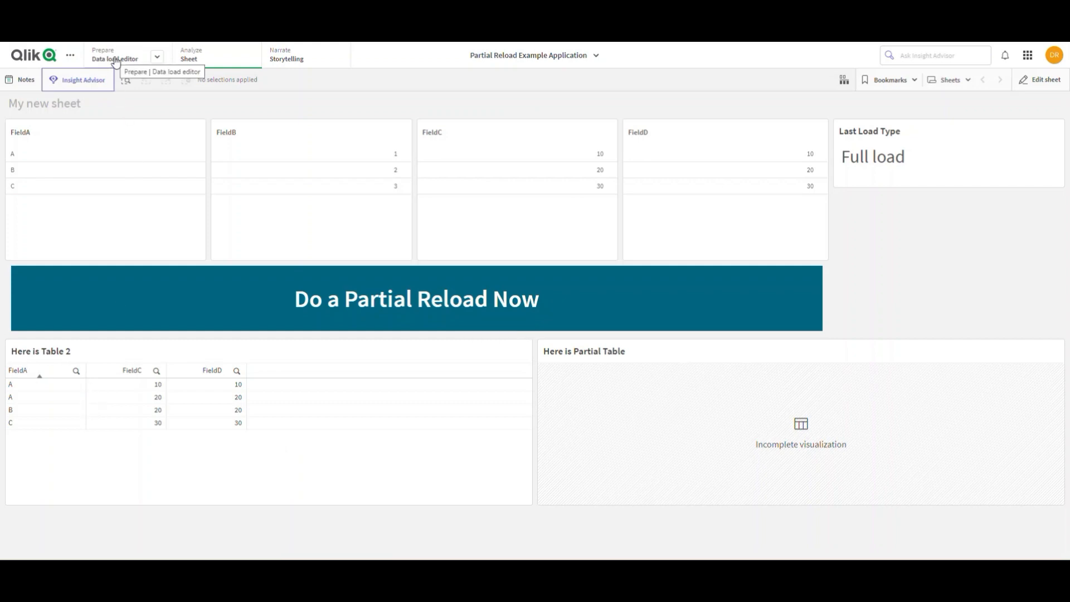
pyautogui.moveTo(409, 305)
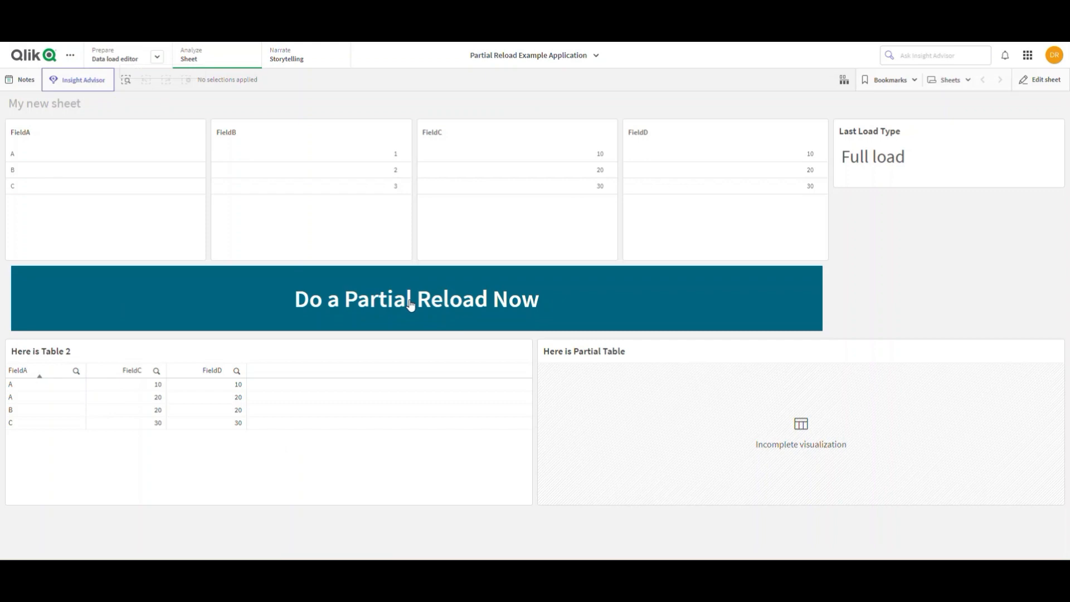
# Run the partial reload that adds TablePartial, then switch to the data load editor.
pyautogui.click(416, 299)
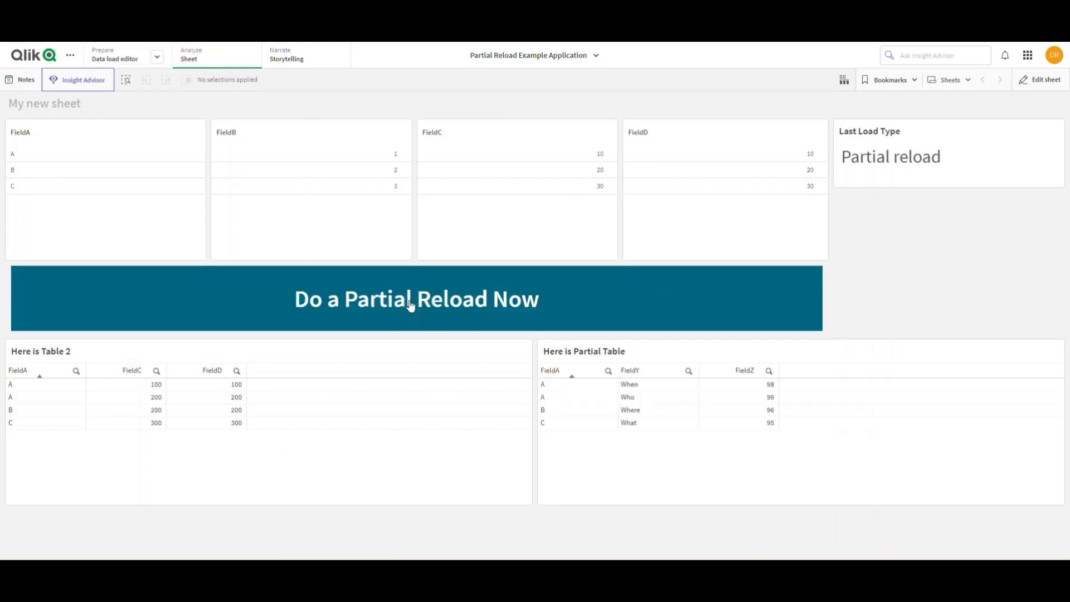
pyautogui.click(416, 299)
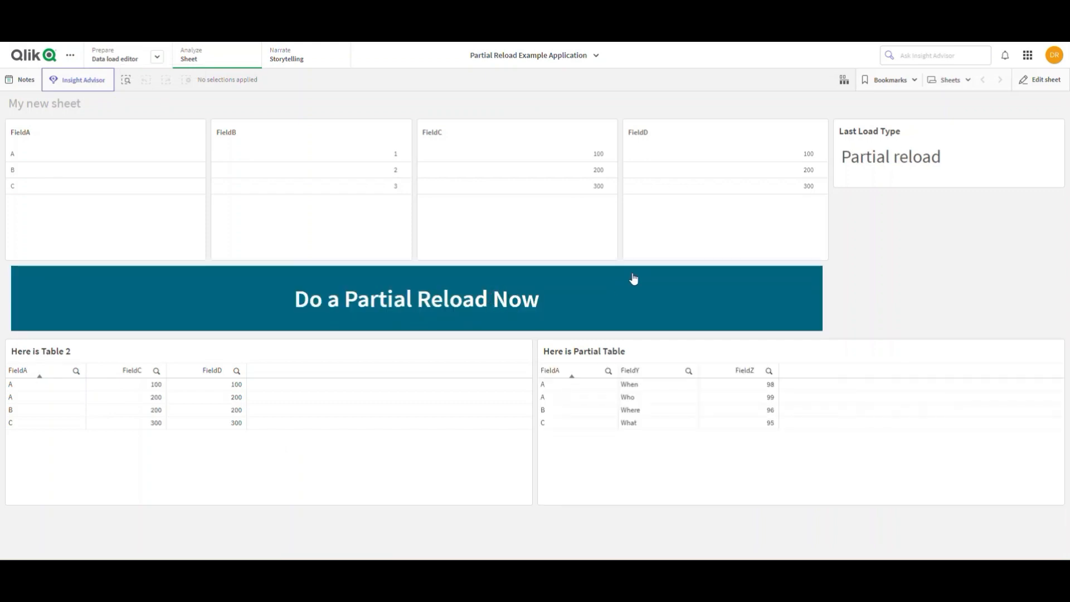
pyautogui.moveTo(913, 164)
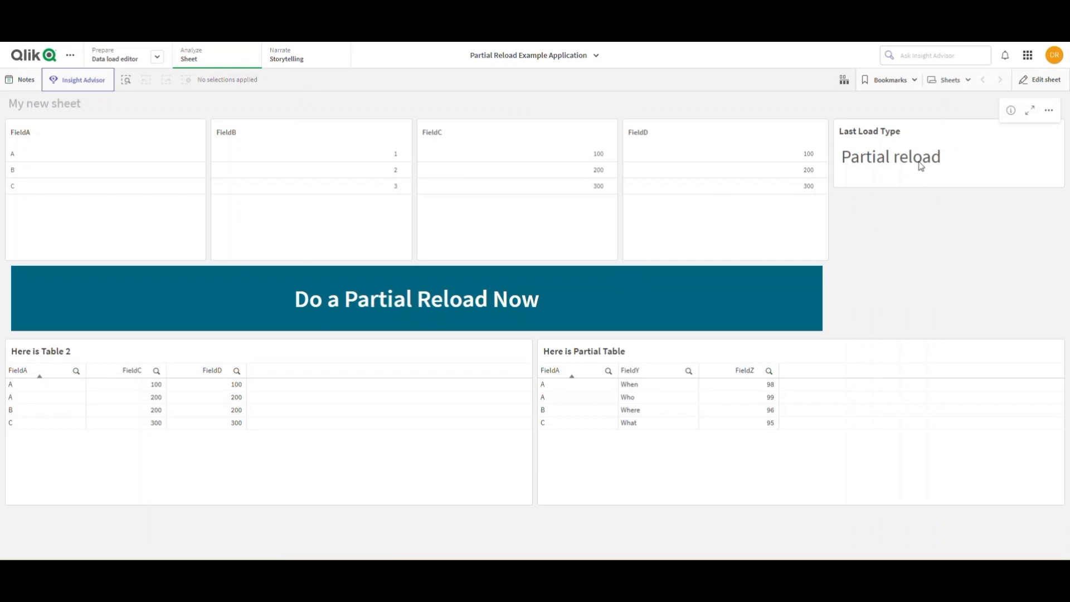
pyautogui.moveTo(708, 286)
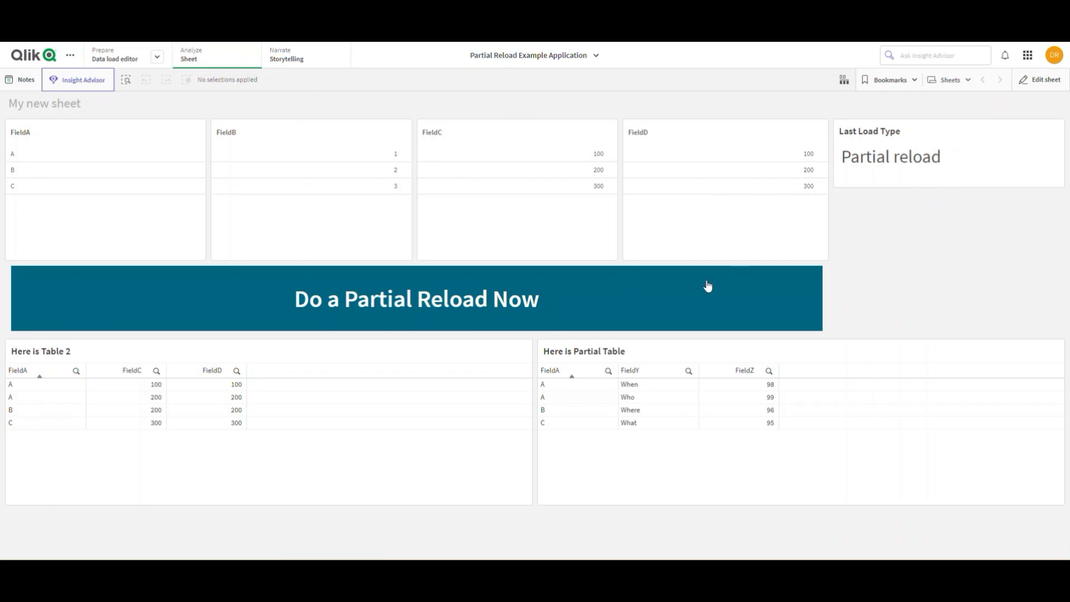
pyautogui.moveTo(692, 306)
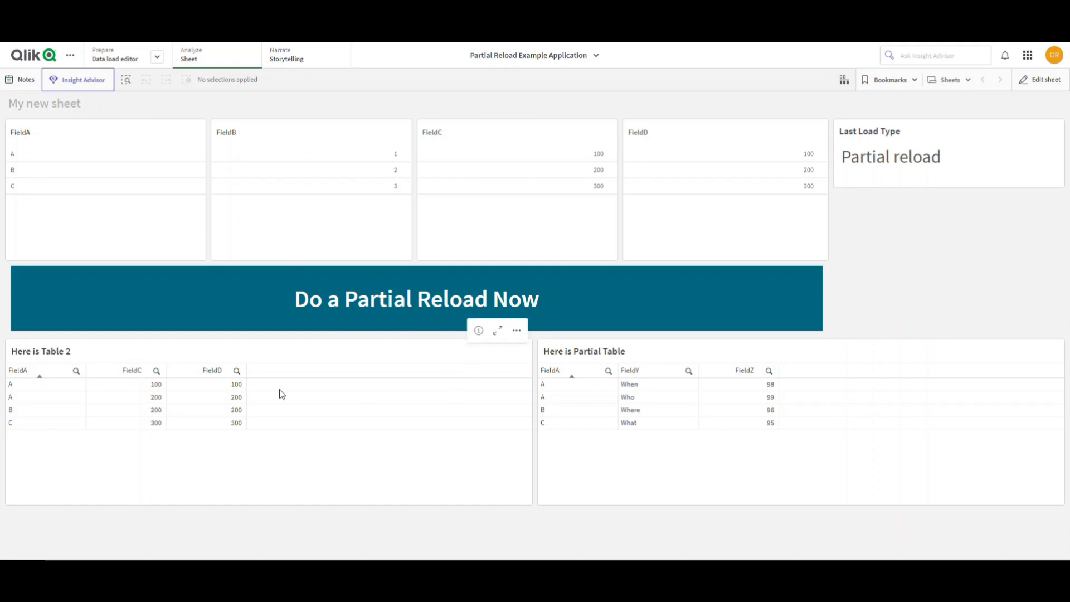
pyautogui.moveTo(173, 403)
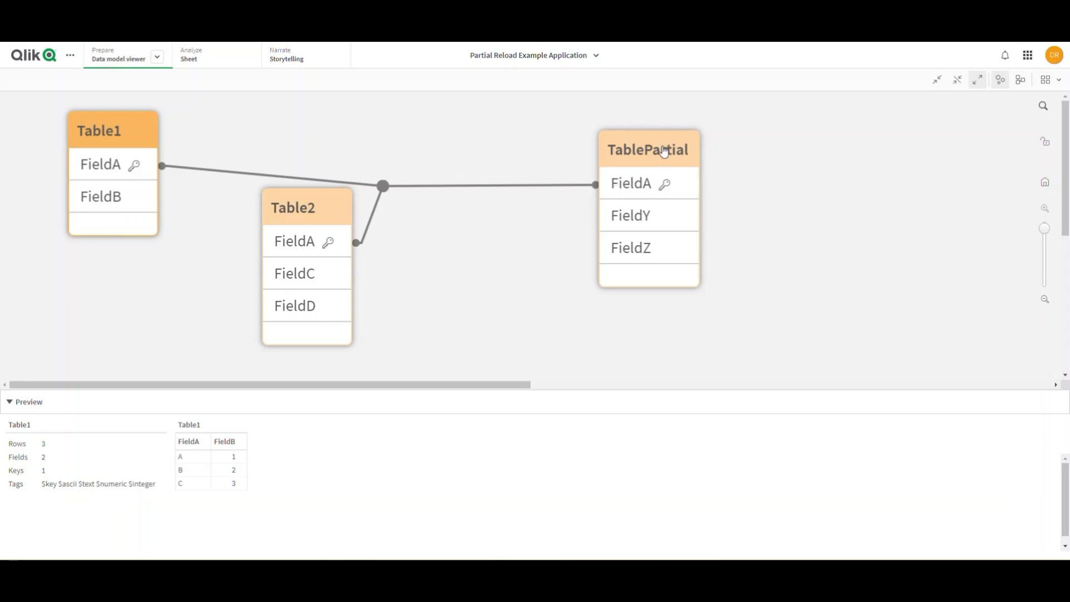
pyautogui.moveTo(662, 150)
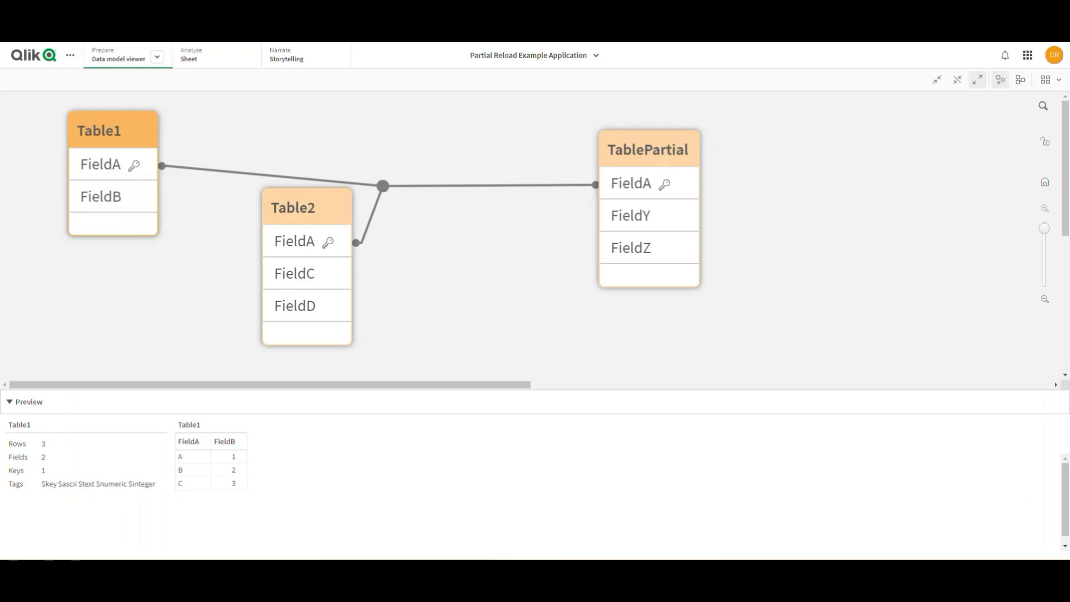
pyautogui.click(127, 55)
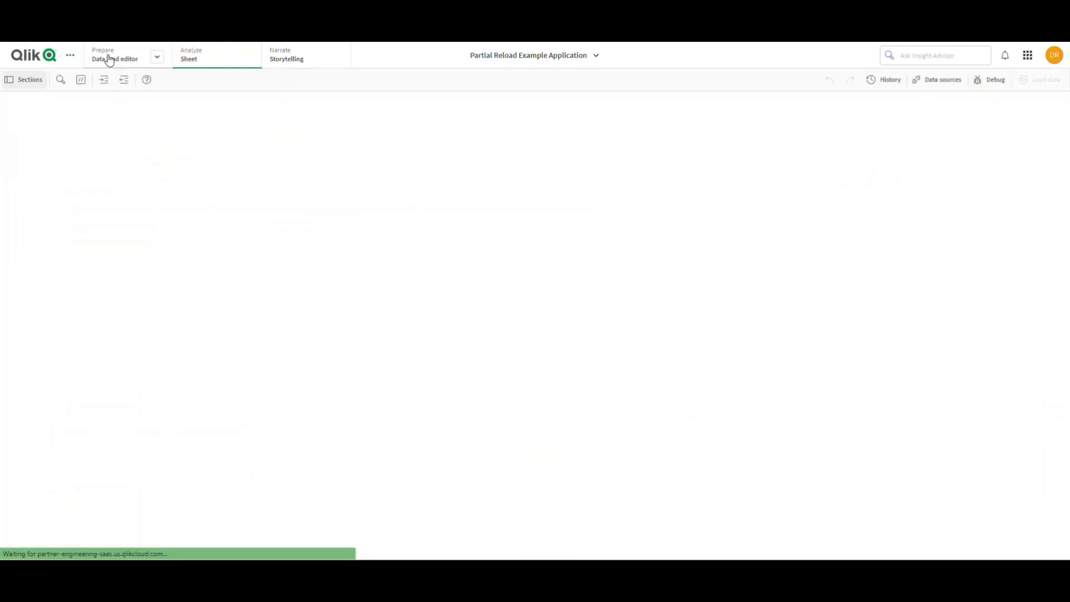
# Walk through Full Load's IsPartialReload() = FALSE check and the Table1/Table2 Add Load statements.
pyautogui.click(115, 59)
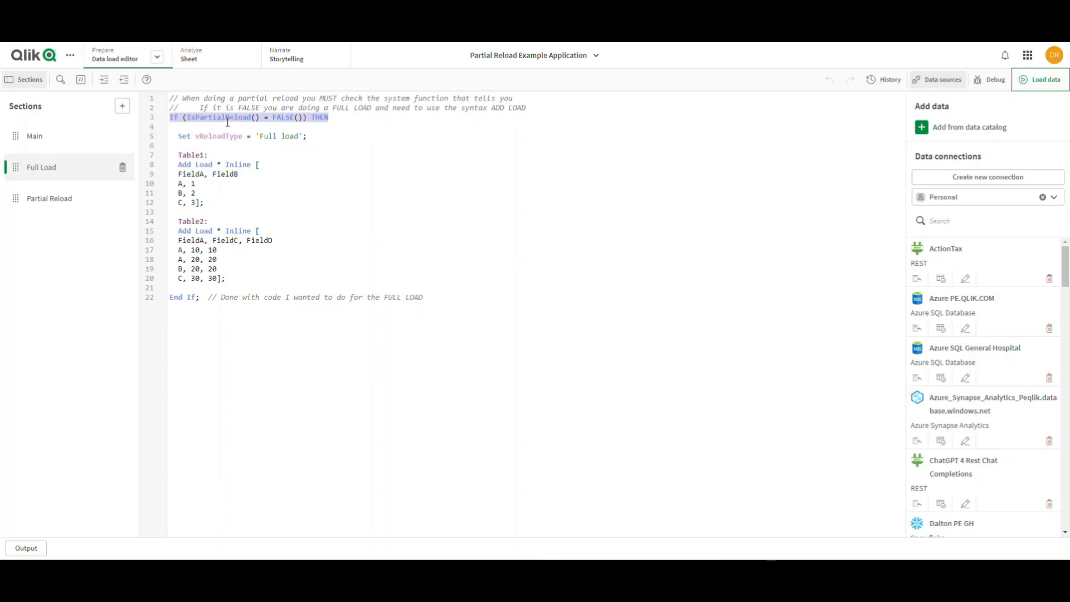
pyautogui.click(347, 118)
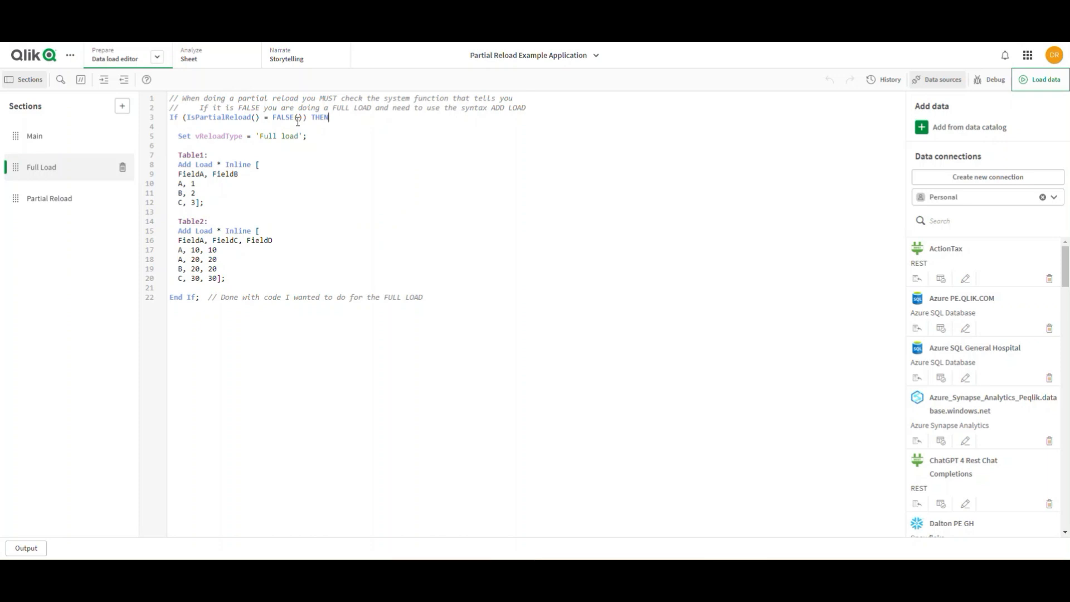
pyautogui.click(310, 136)
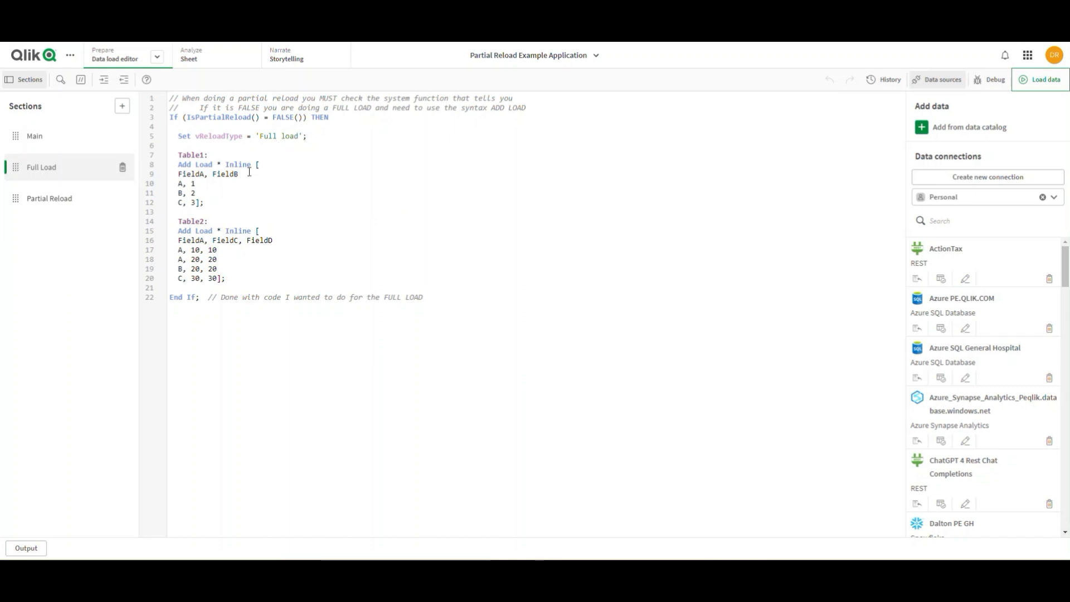
pyautogui.click(180, 164)
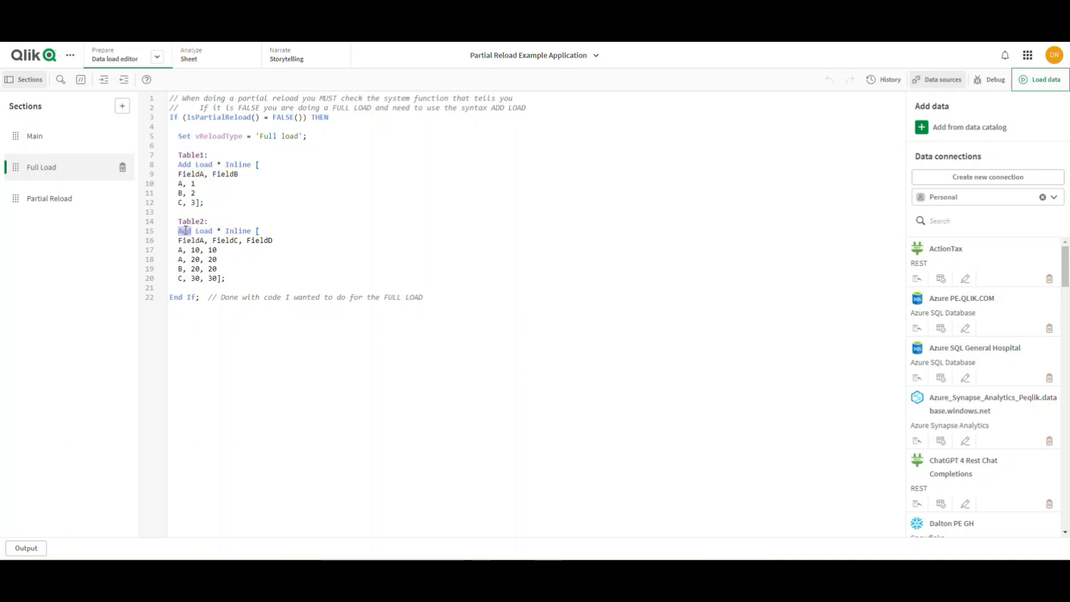
pyautogui.click(49, 197)
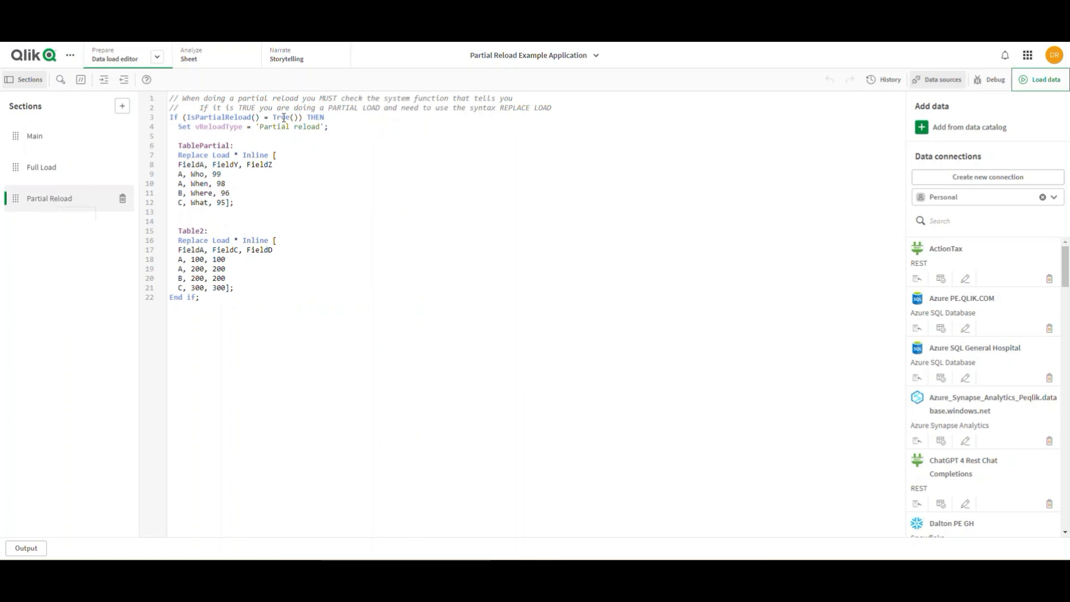
# Compare Full Load and Partial Reload sections, then view the sheet's partial reload results.
pyautogui.click(41, 167)
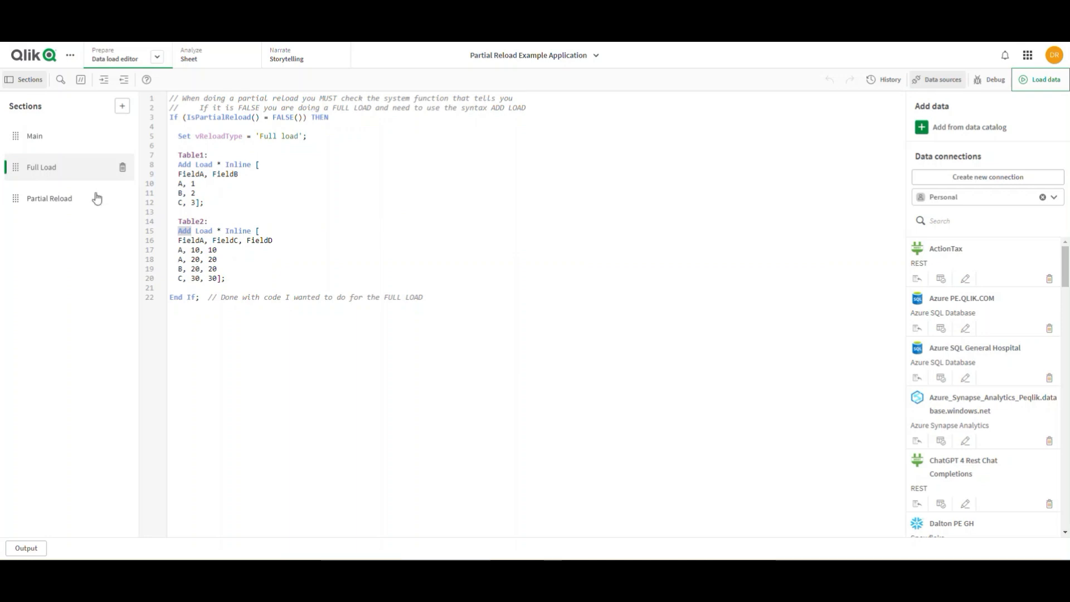
pyautogui.click(49, 198)
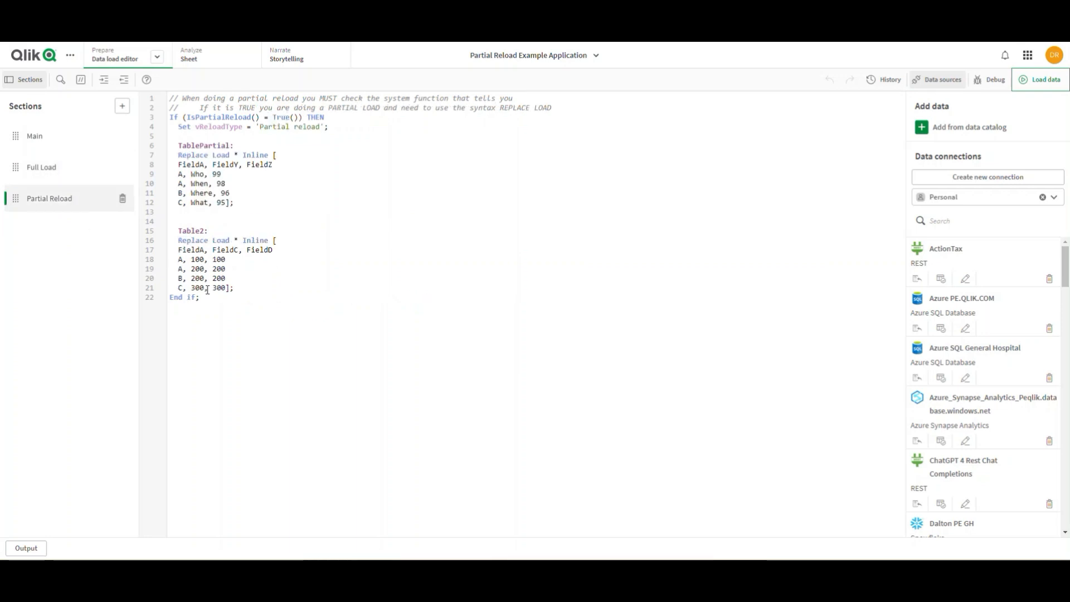
pyautogui.moveTo(135, 188)
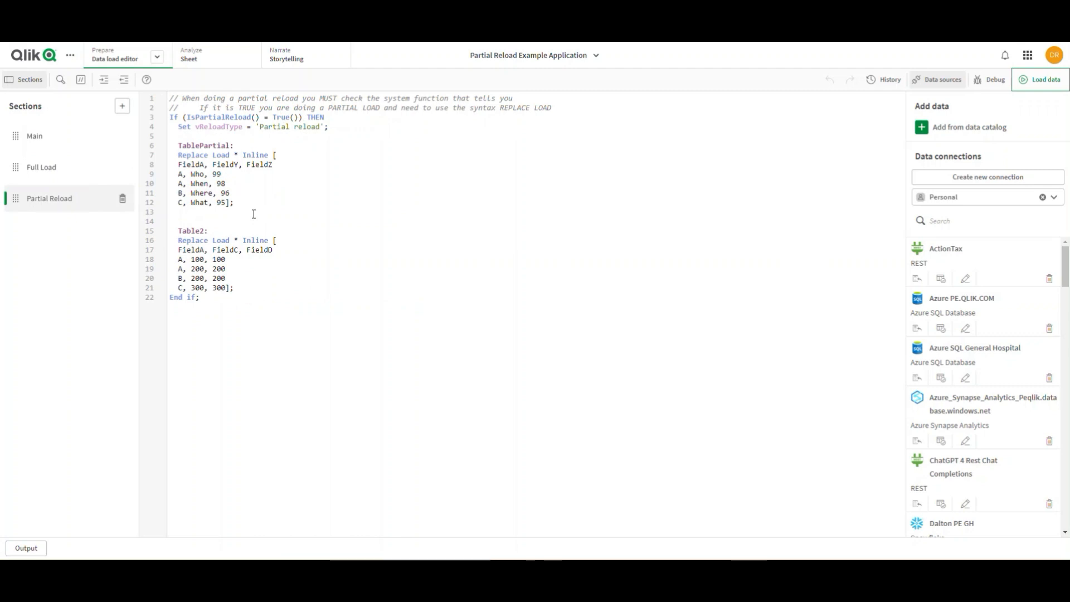
pyautogui.click(41, 167)
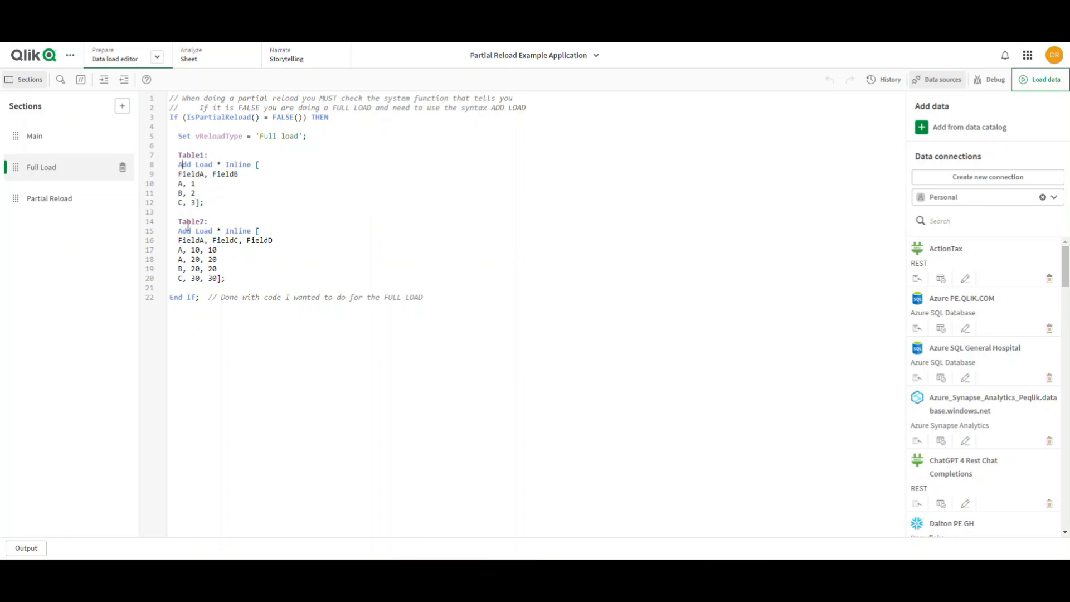
pyautogui.click(49, 198)
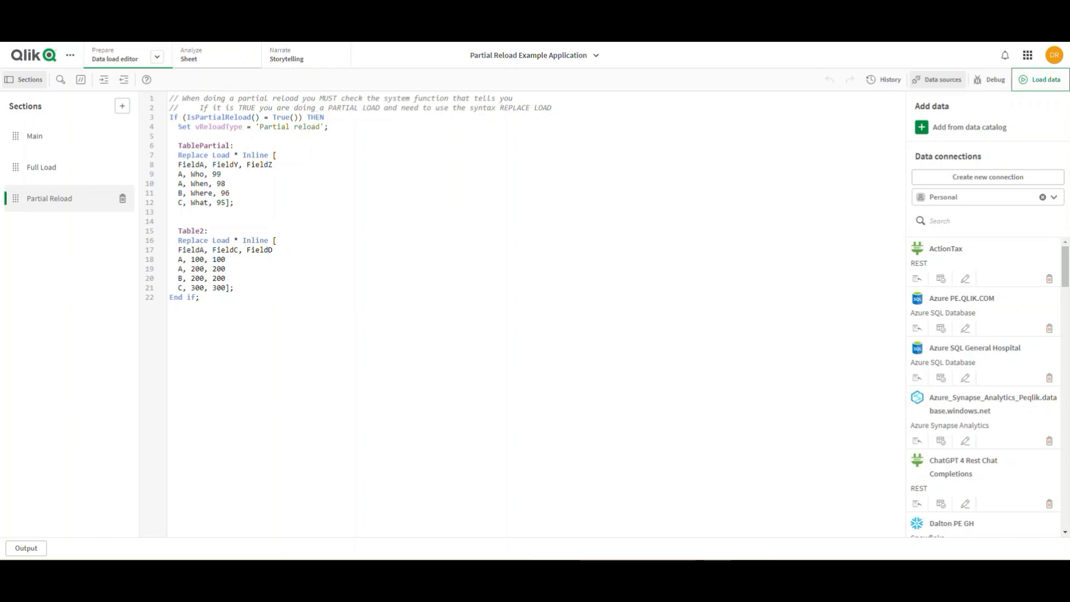
pyautogui.click(188, 59)
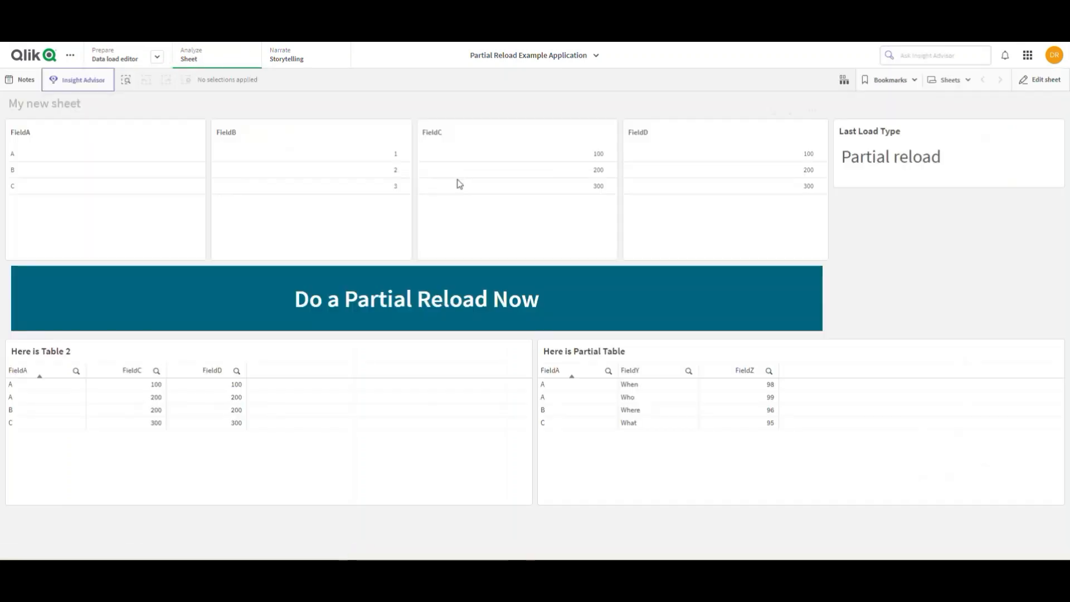
# Edit the sheet to inspect the button's Reload data action with Partial reload checked.
pyautogui.click(1044, 79)
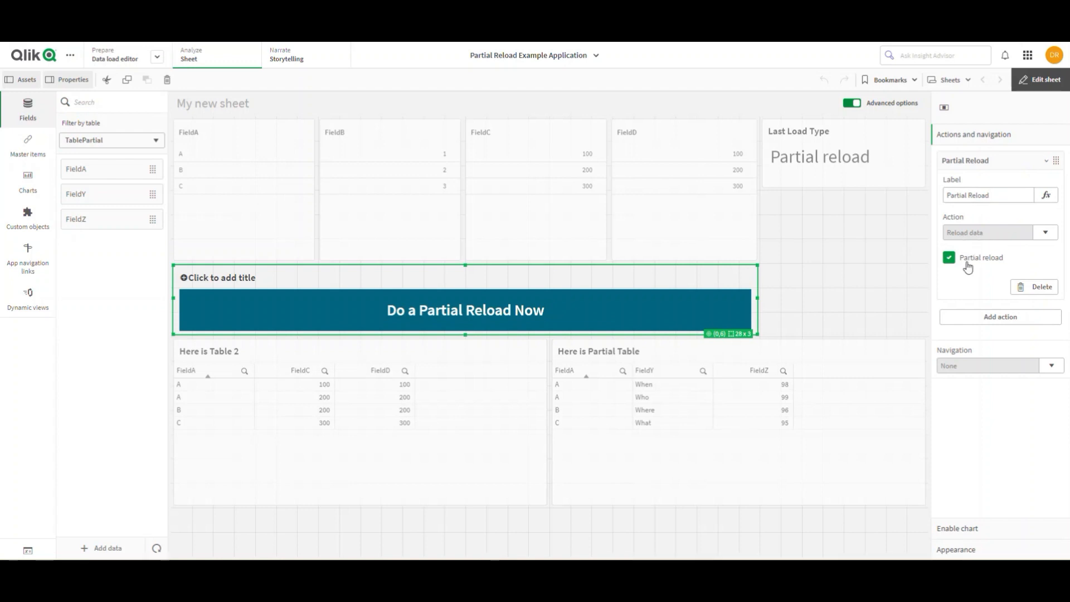
pyautogui.moveTo(950, 259)
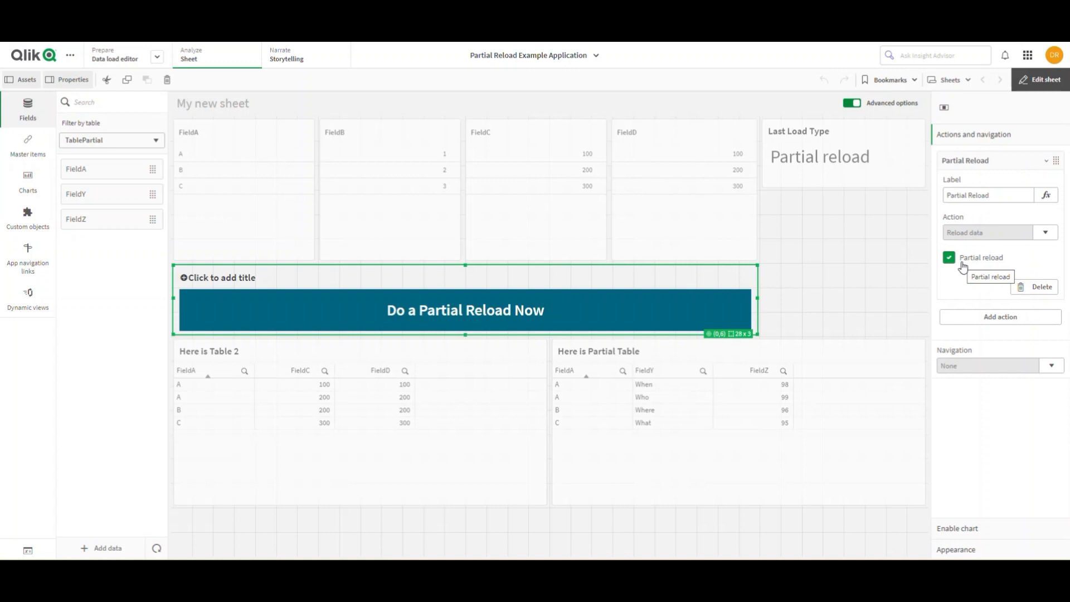
pyautogui.moveTo(500, 109)
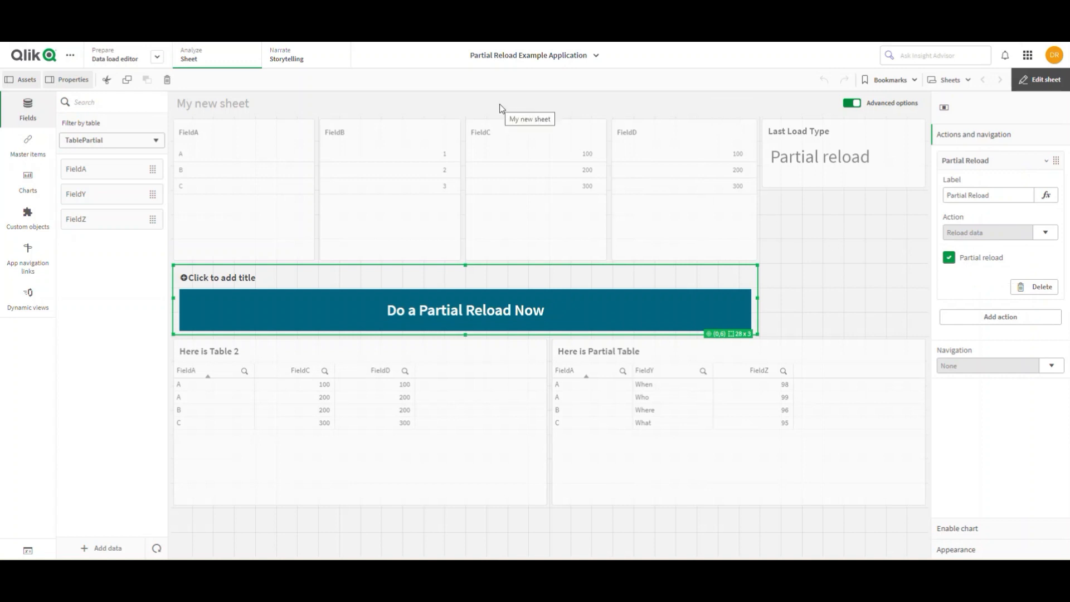